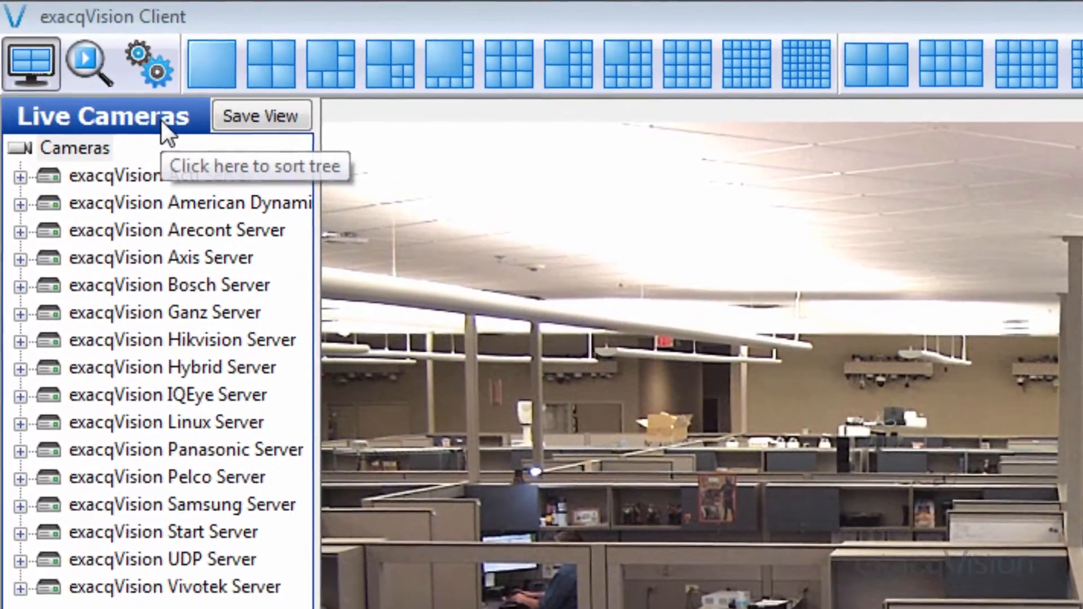
- Go to Config and open the Users page under Enterprise
click(148, 62)
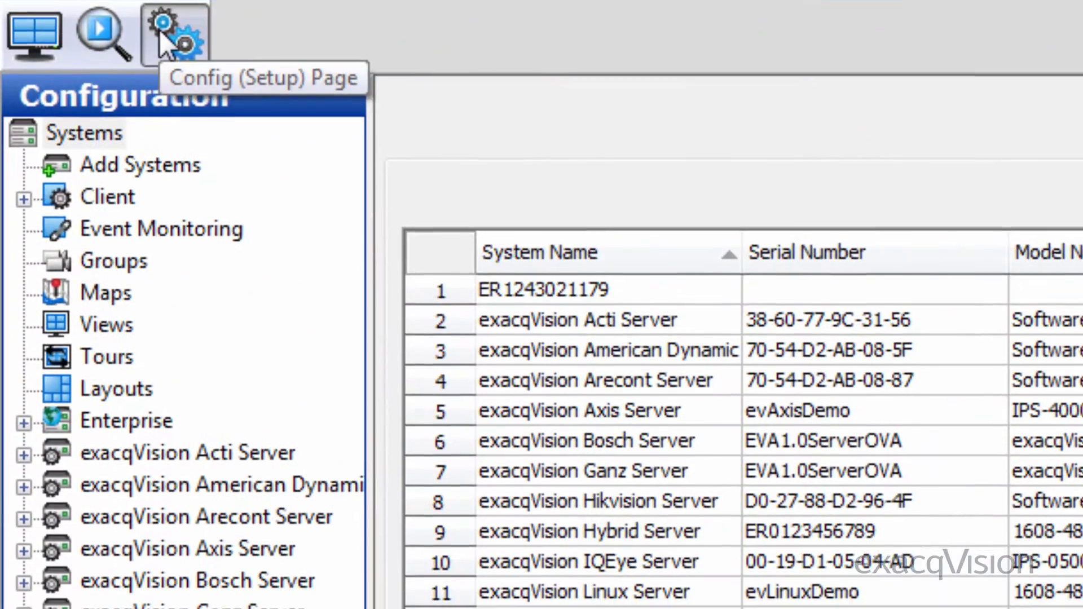
click(25, 421)
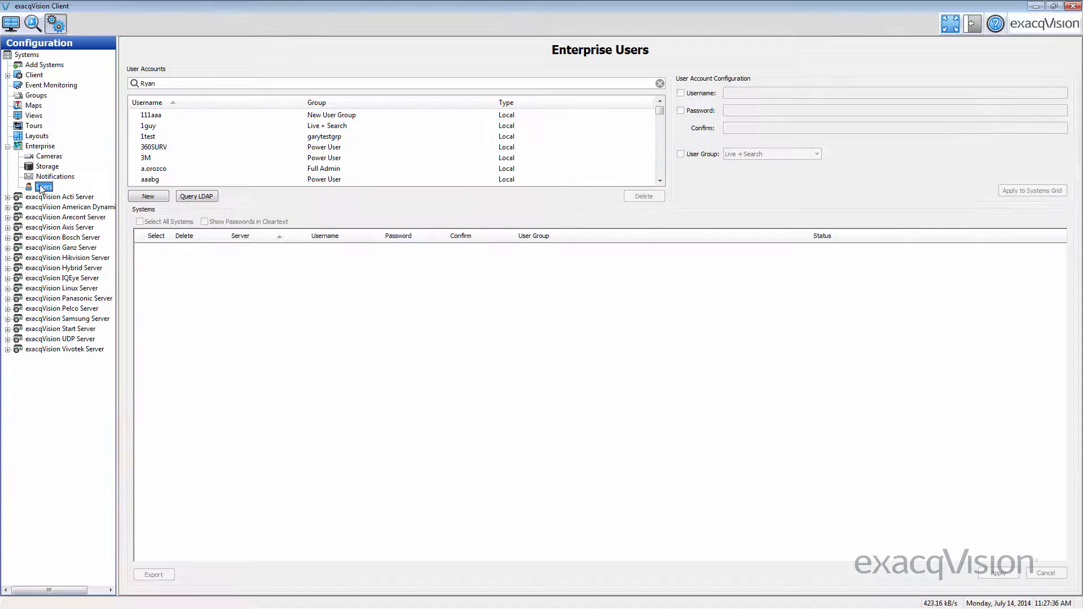
click(43, 186)
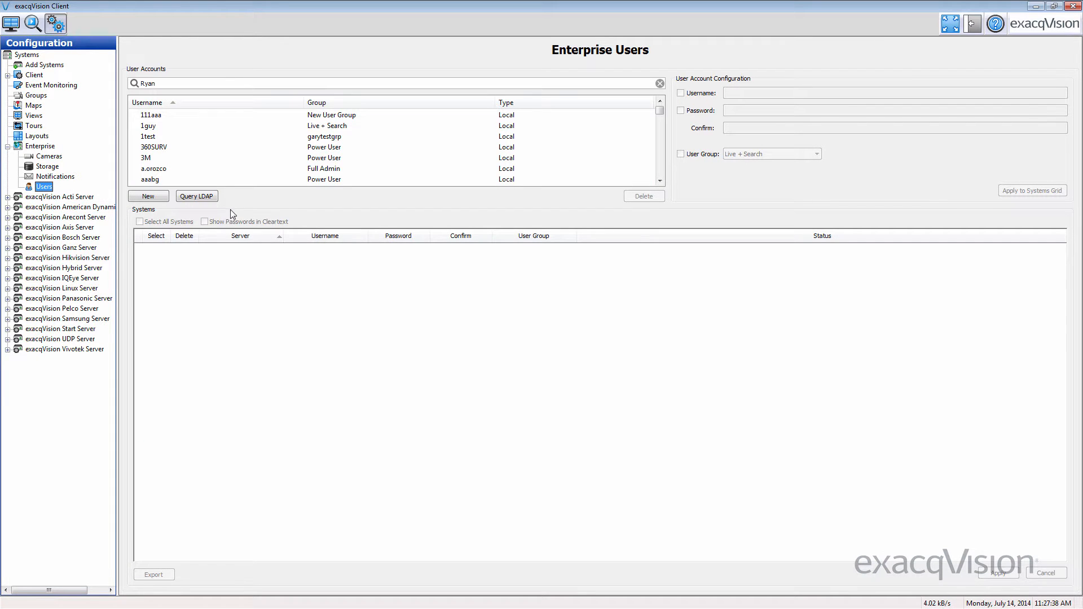
mouse_move(232, 200)
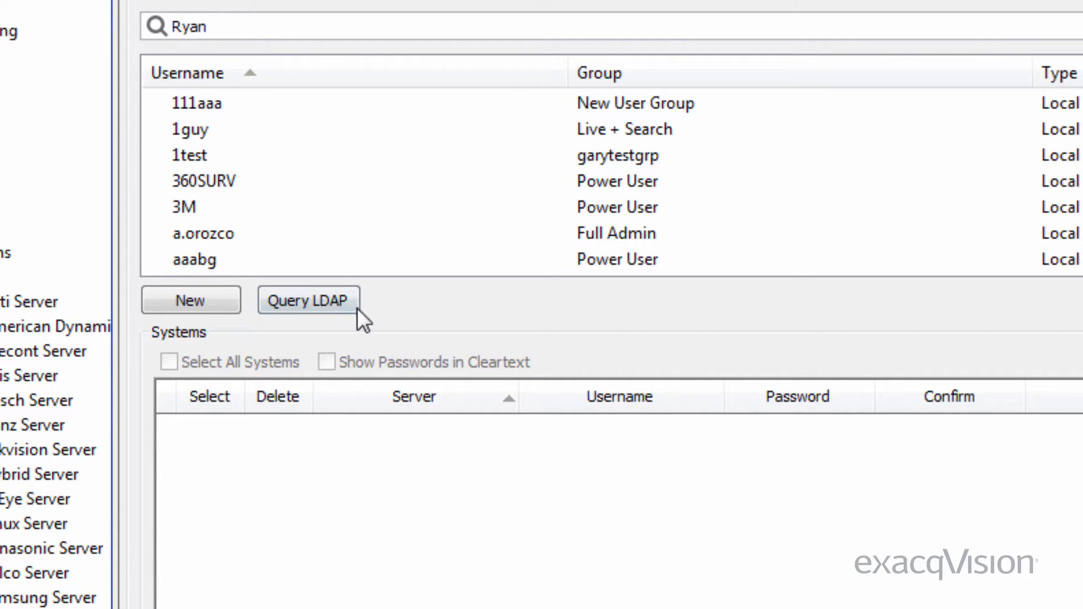
- Search LDAP for '*Ryan*' and select the matching directory user
click(308, 300)
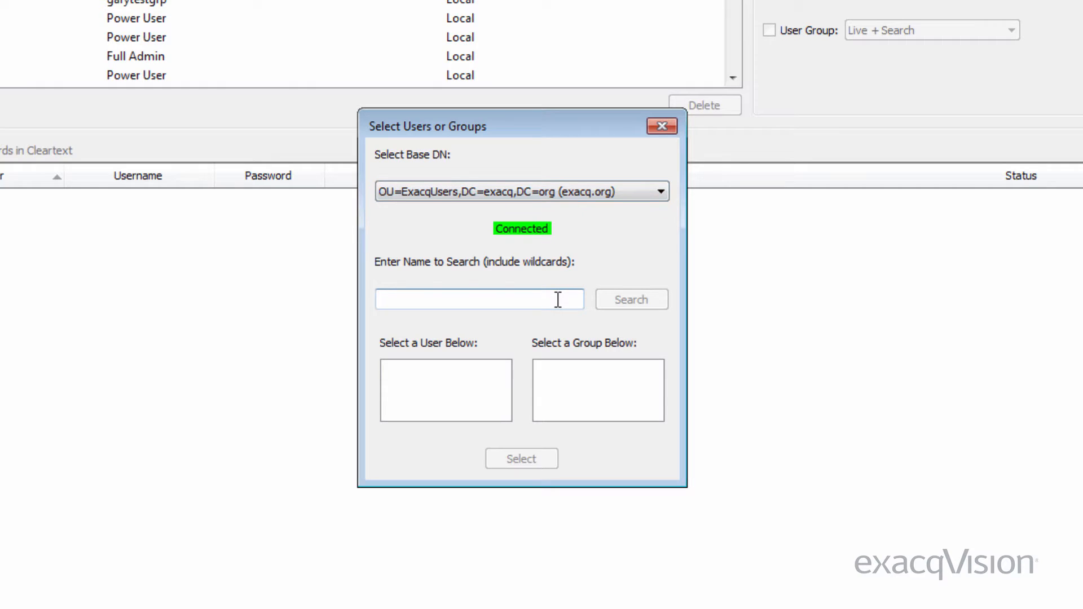
text(*Ryan*)
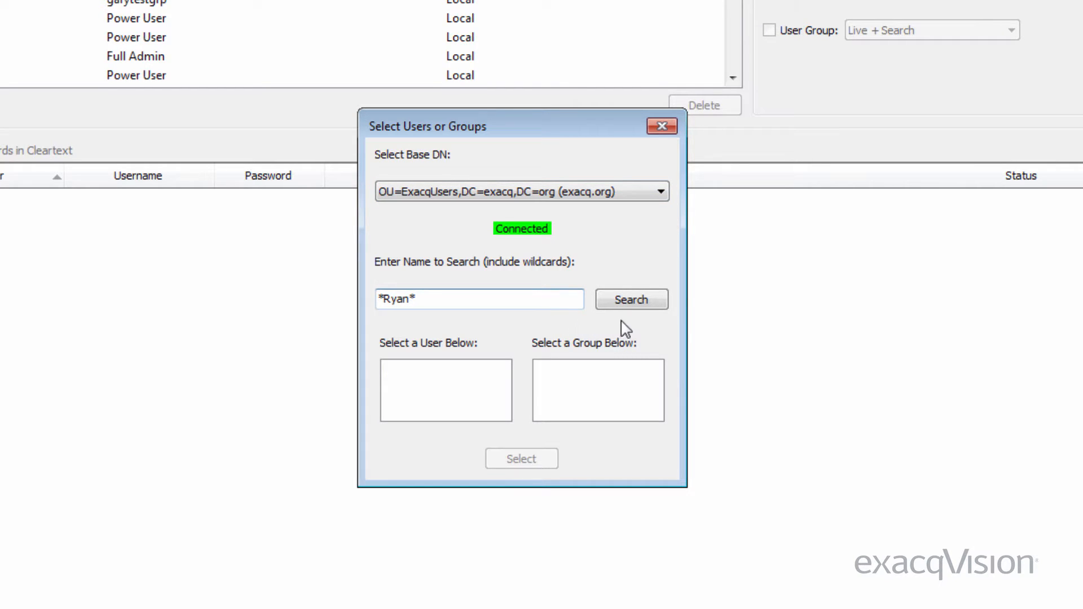
mouse_move(652, 330)
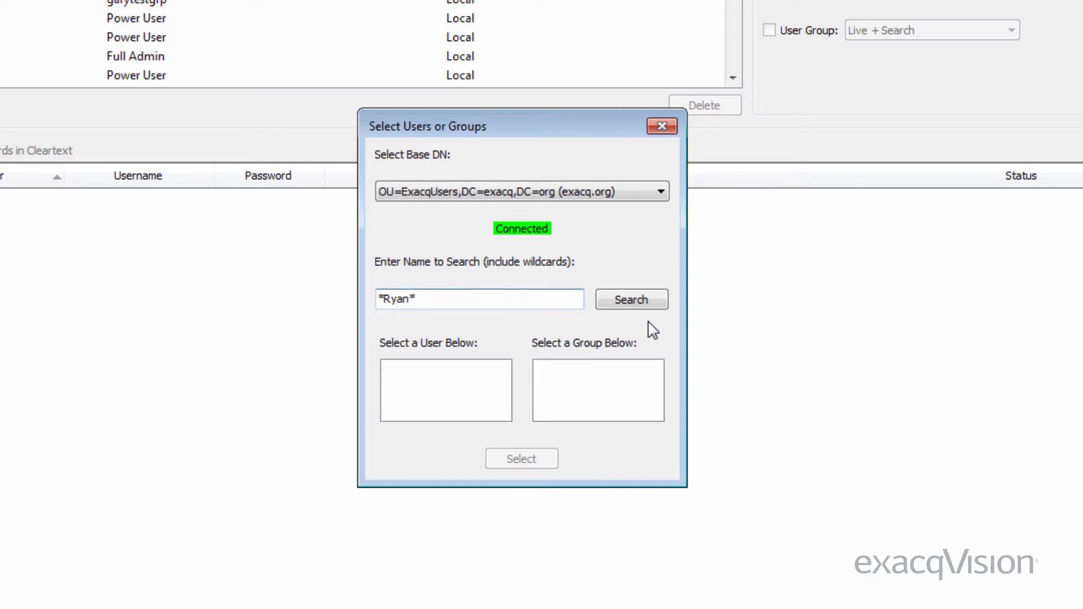
click(630, 299)
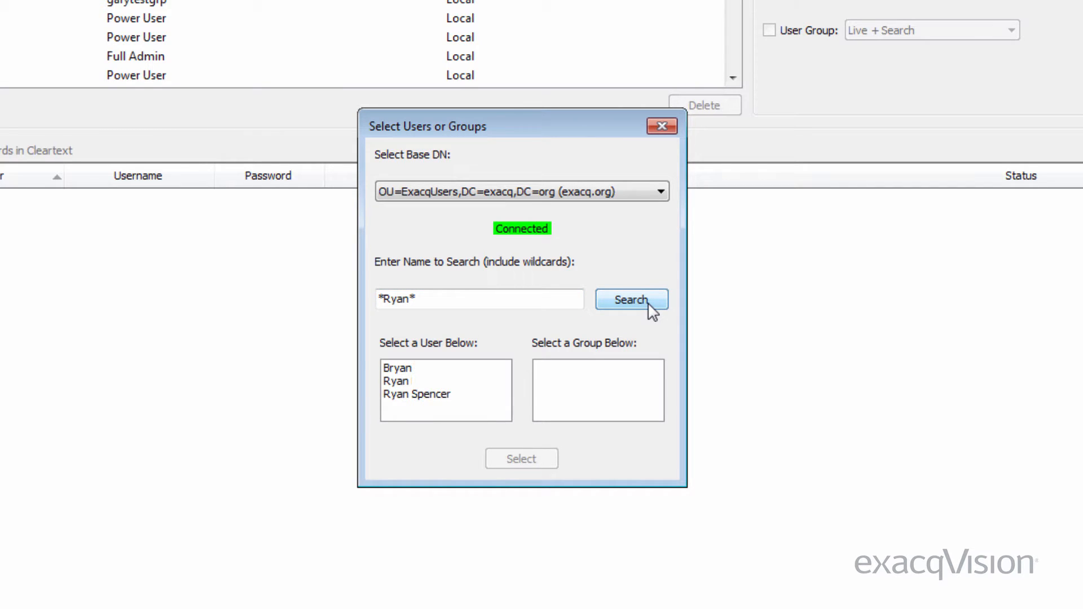
click(396, 380)
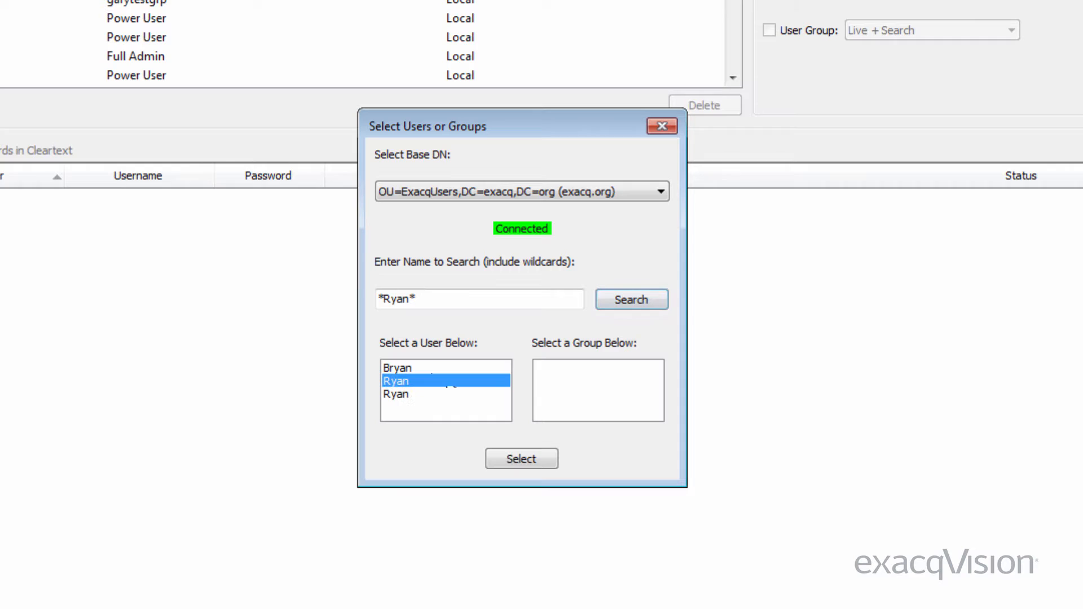
click(520, 458)
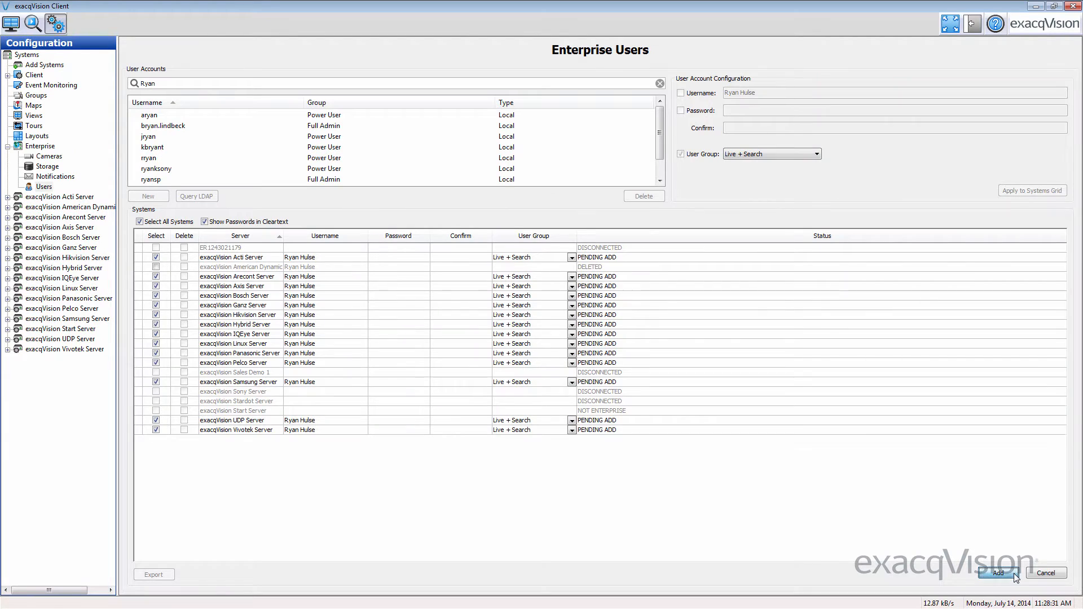
- Add the staged LDAP user with Live + Search rights to all selected servers
click(995, 573)
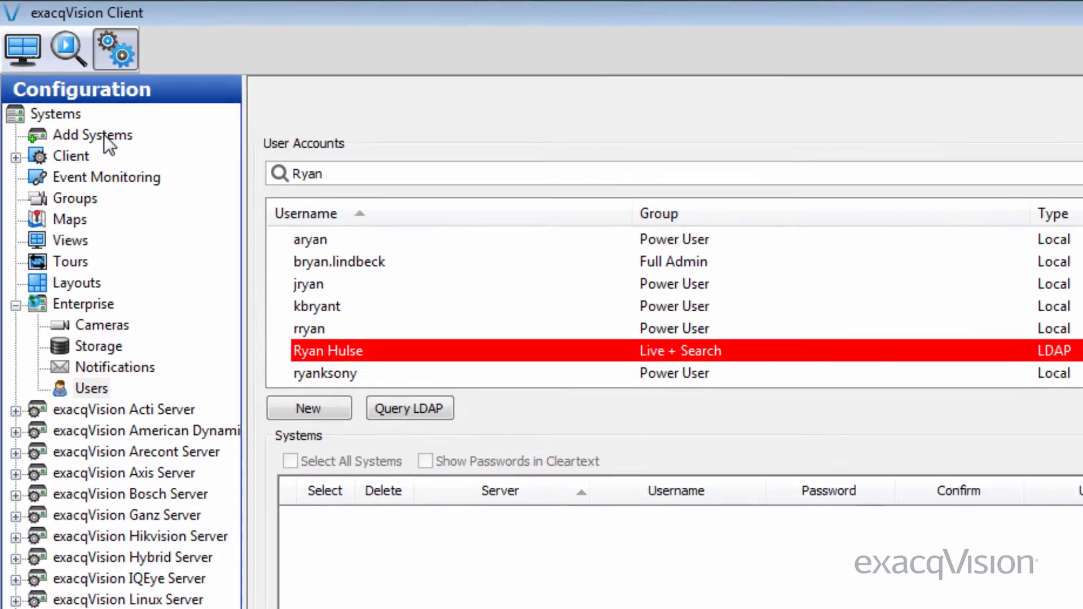
click(92, 134)
text(Rya)
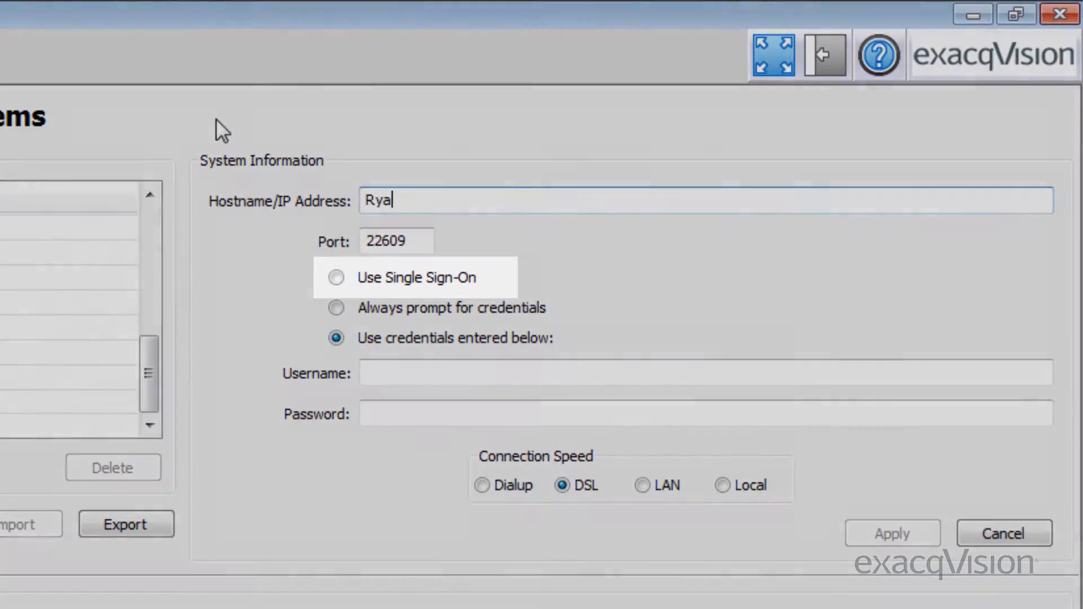
text(n)
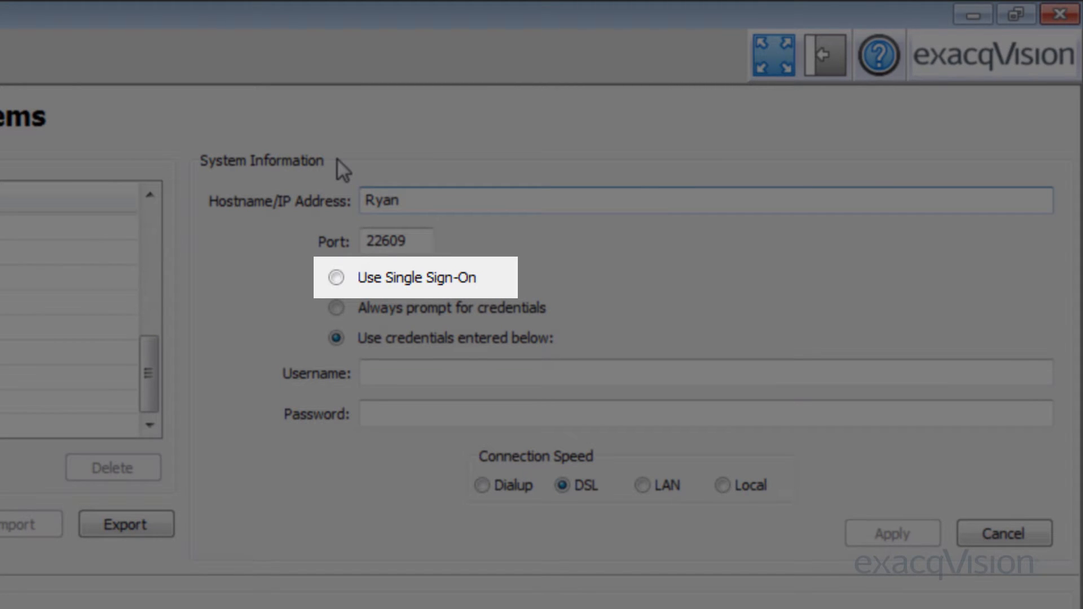
click(335, 278)
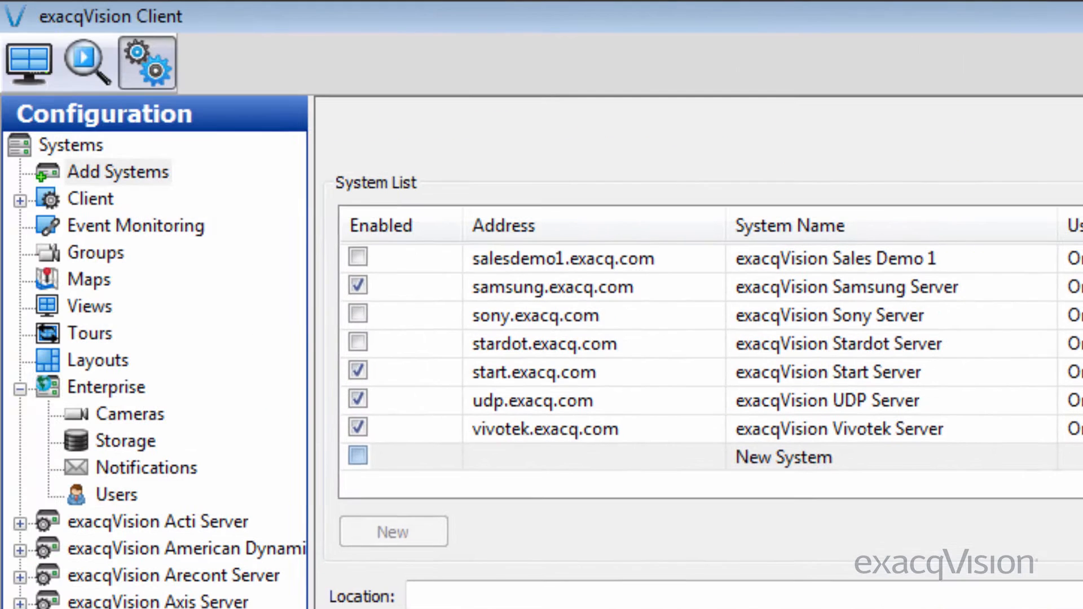
click(357, 456)
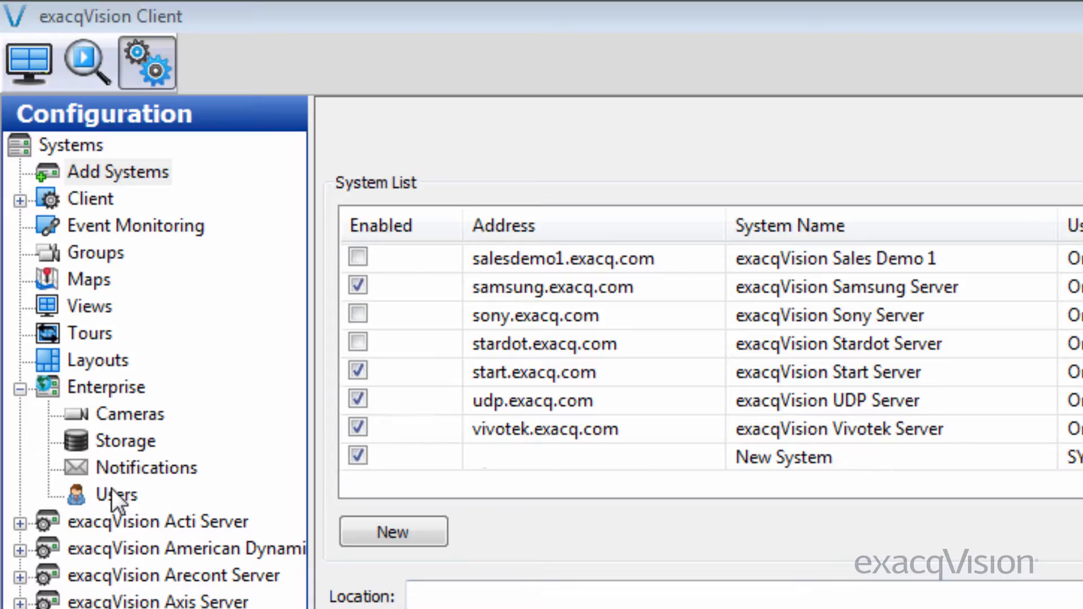
click(115, 495)
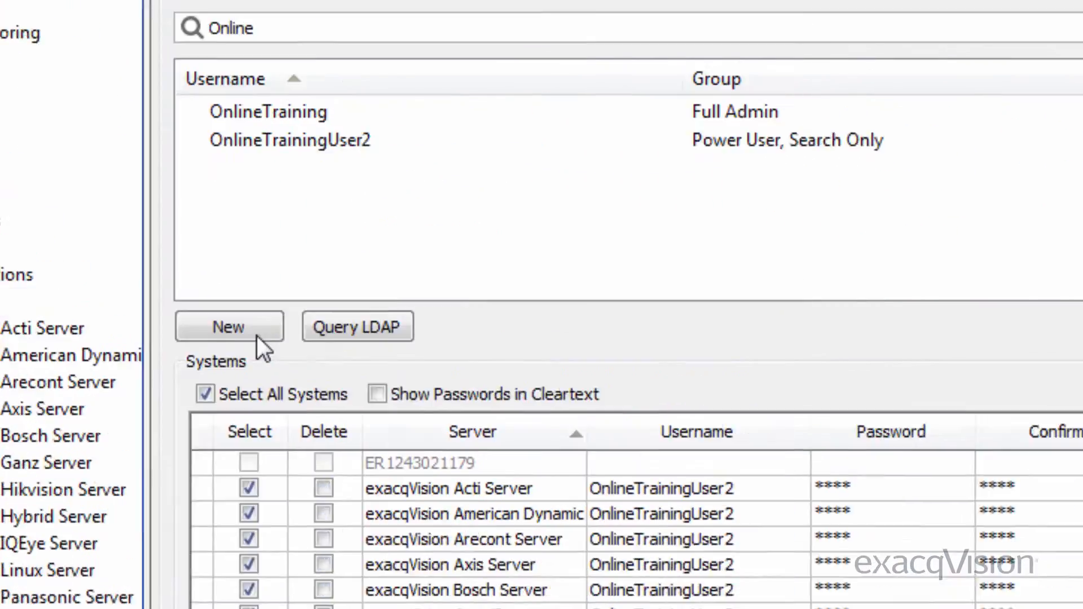
- Create local user OnlineTrainingUser1 with Live Only group, staged on all systems
click(230, 326)
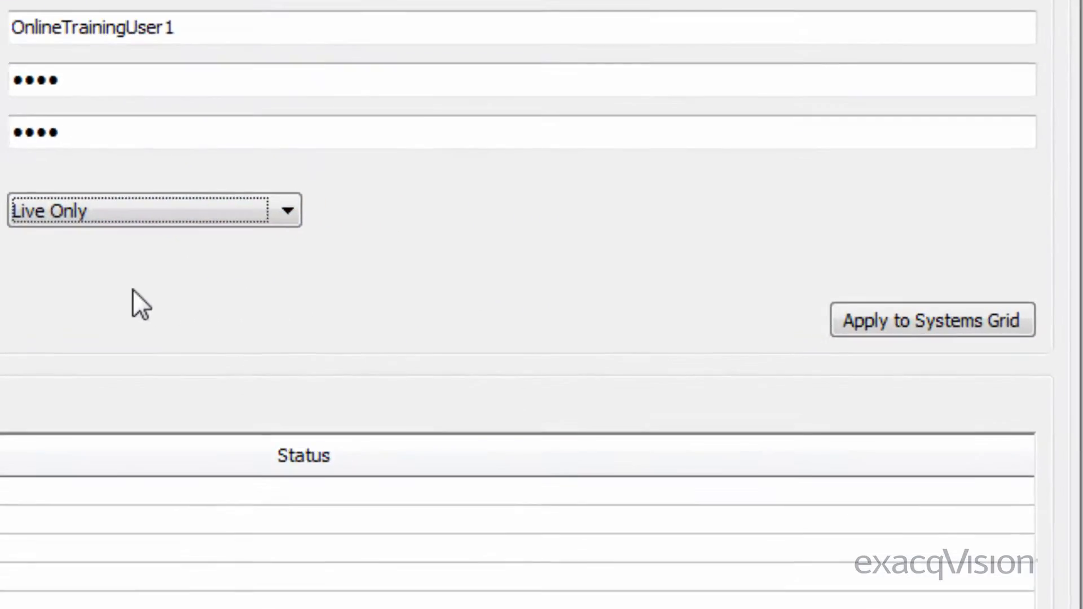
click(932, 320)
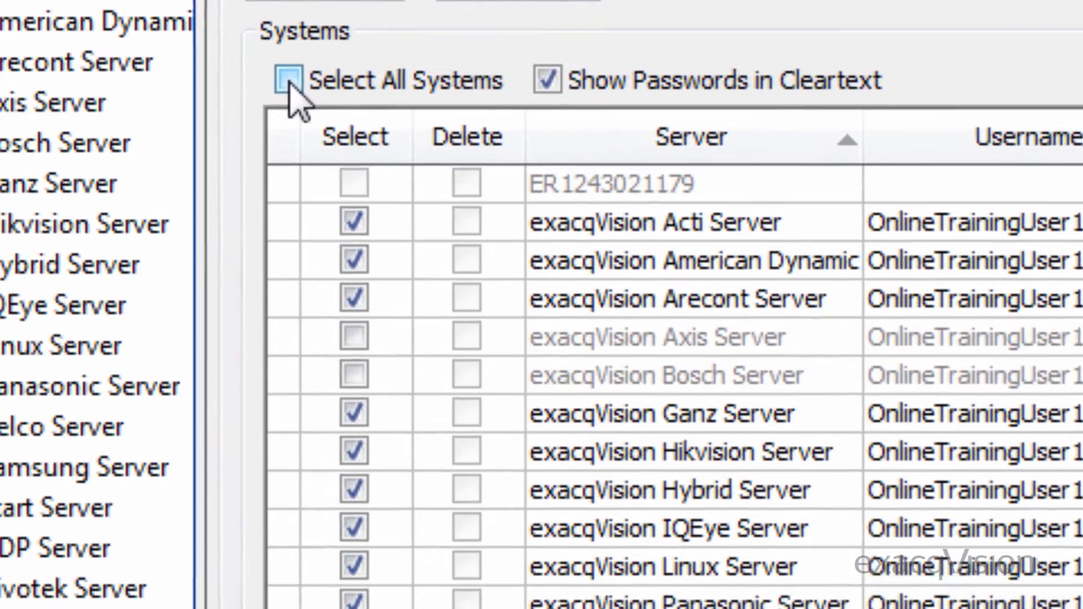
click(285, 80)
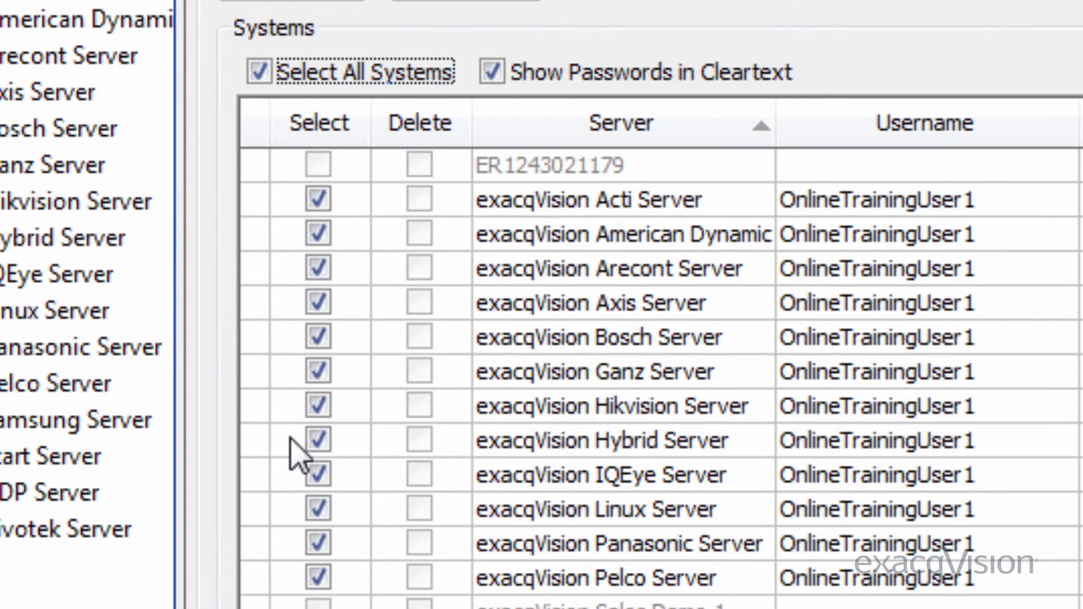
click(920, 539)
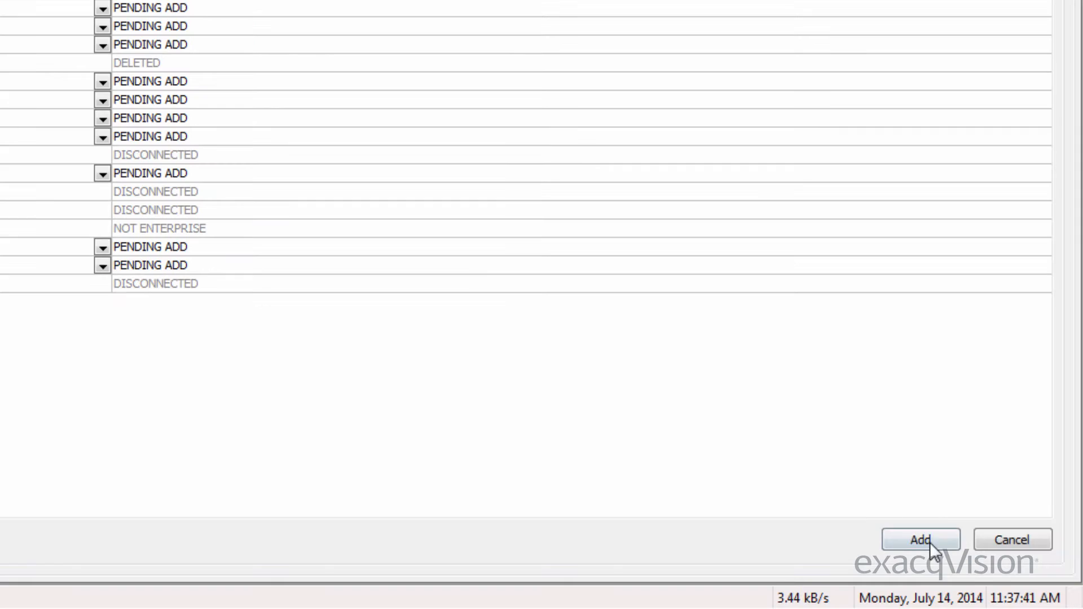
- Add OnlineTrainingUser1 to the servers and filter the user list by 'online'
click(919, 539)
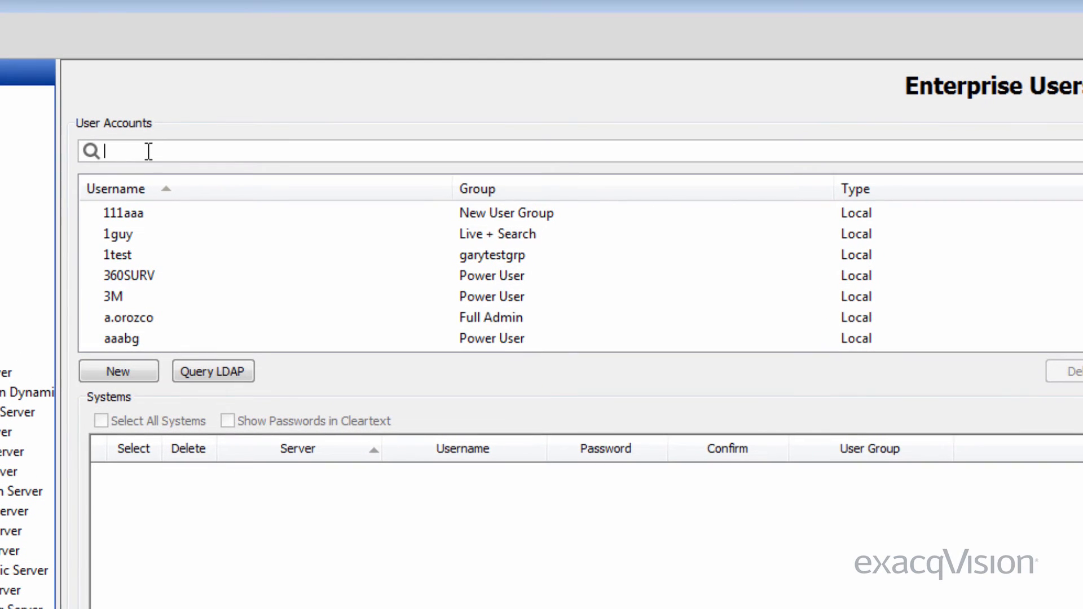
text(o)
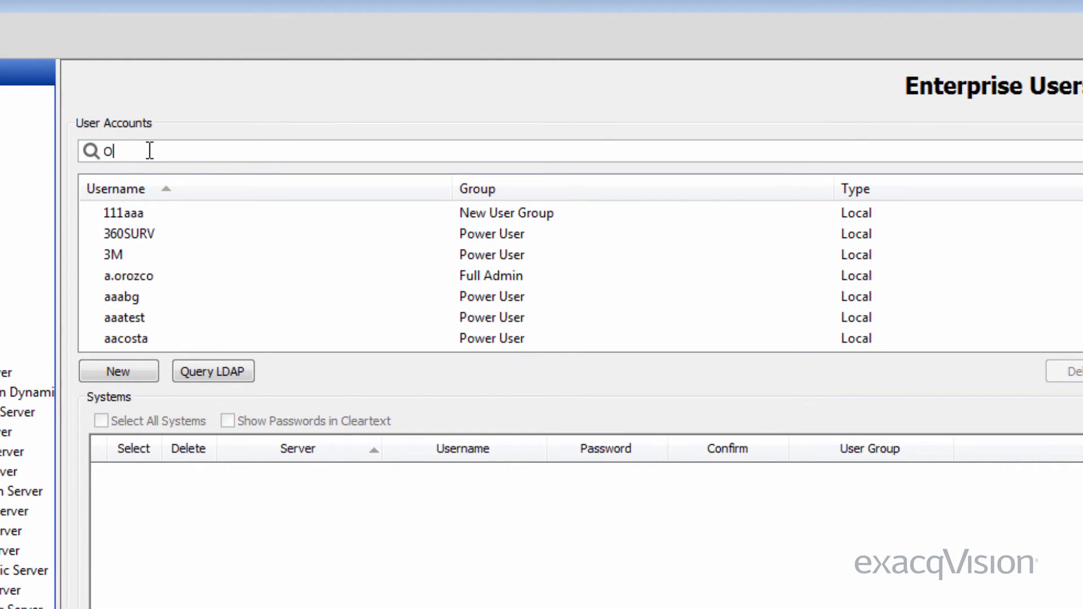
text(nline)
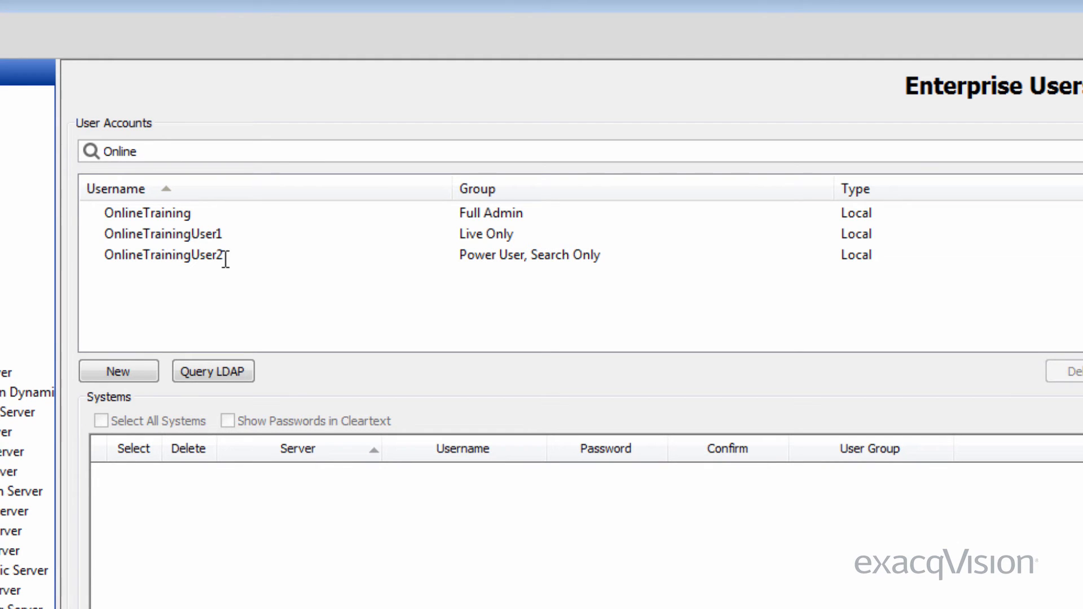
- Change OnlineTrainingUser2's user group to Live Only across the selected servers
click(164, 255)
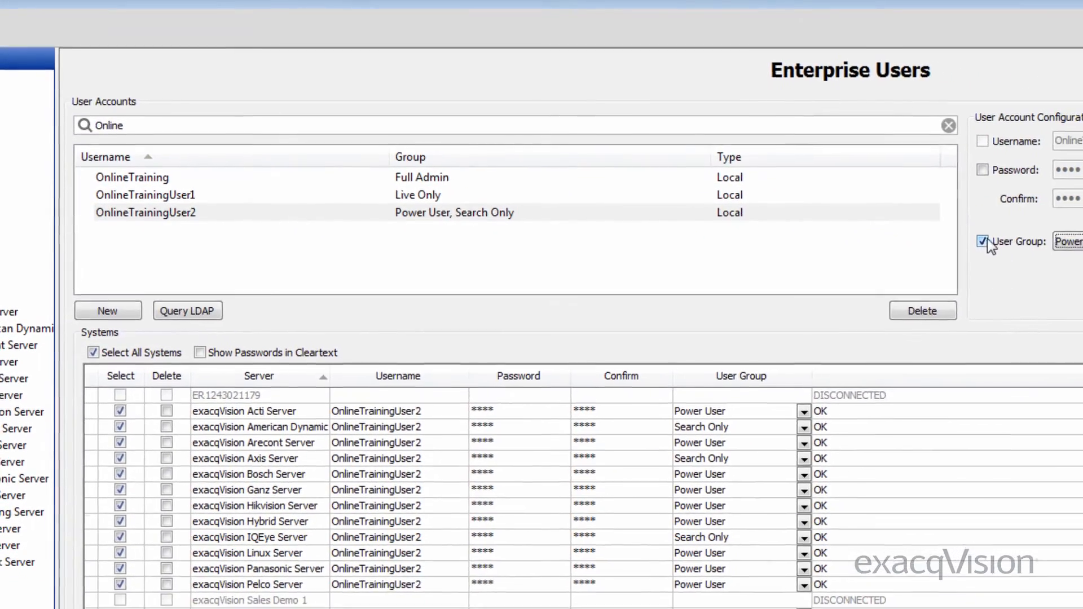
click(1065, 210)
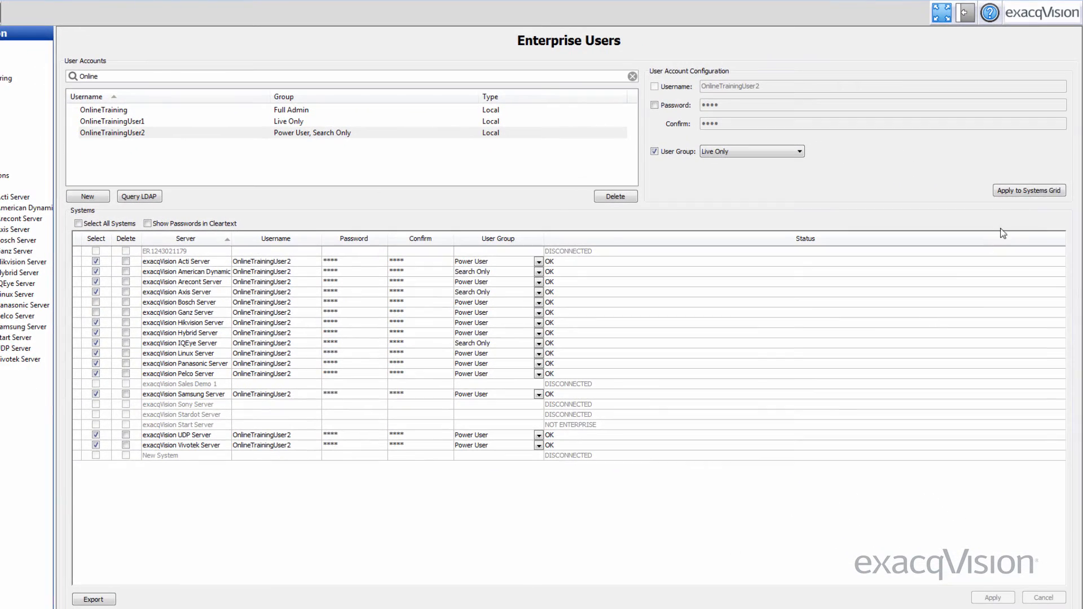
click(1028, 190)
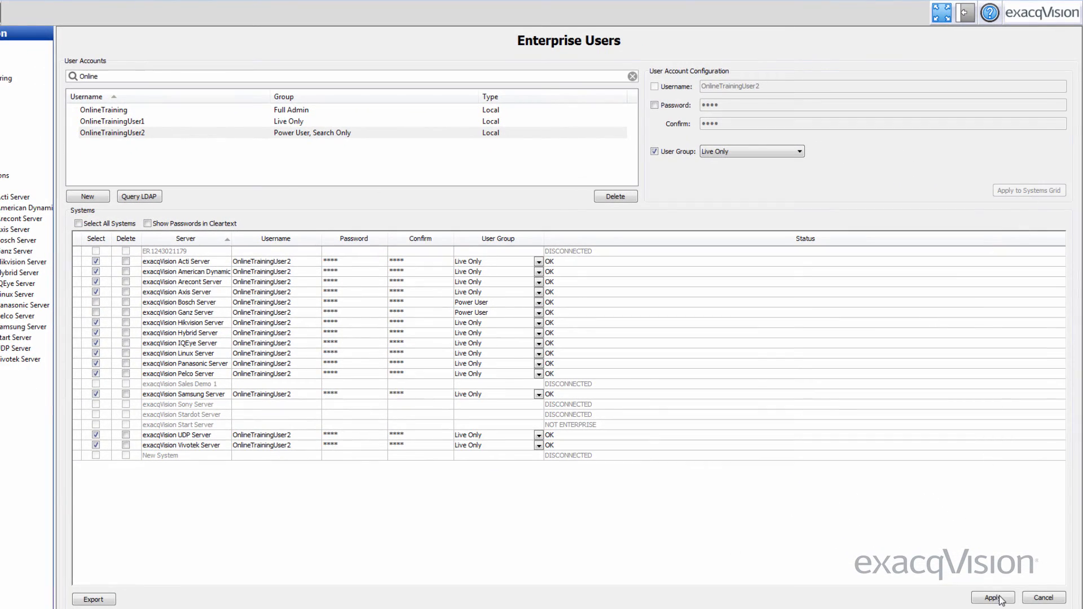